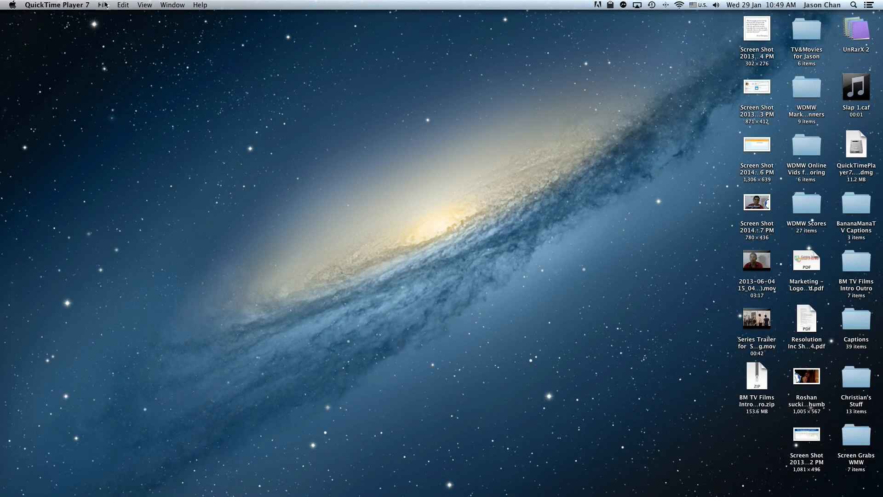
Import the Aurora Timelapse sequence starting at P1030952.JPG as a 25 fps movie.
left_click(102, 5)
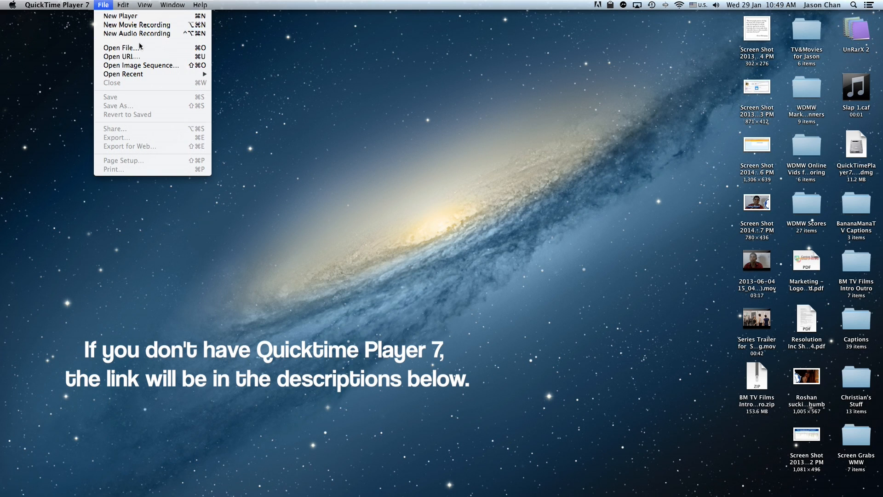
left_click(121, 47)
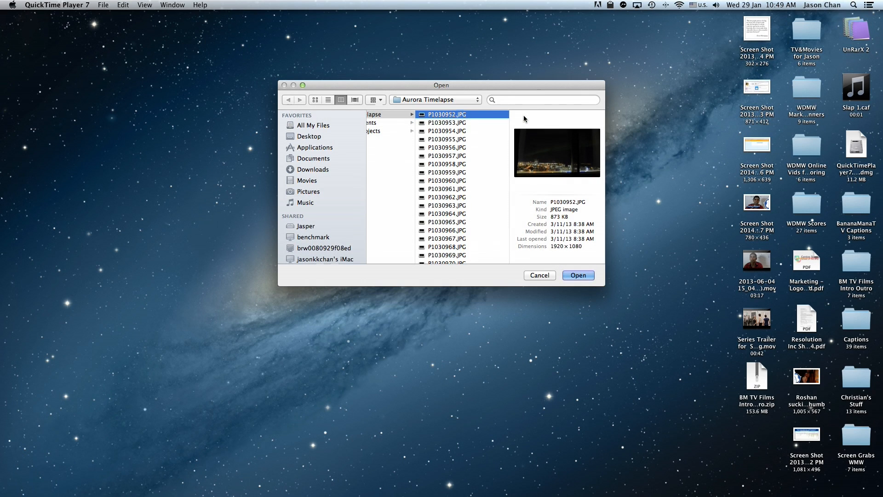
left_click(578, 275)
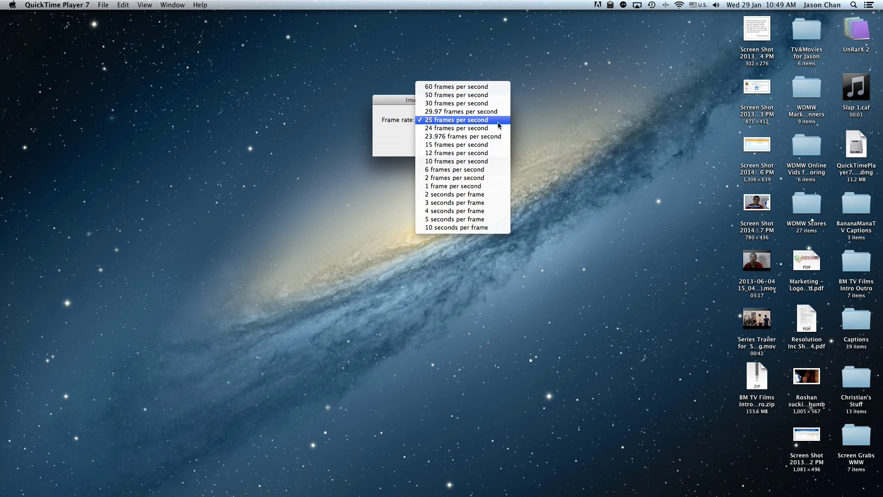
left_click(457, 119)
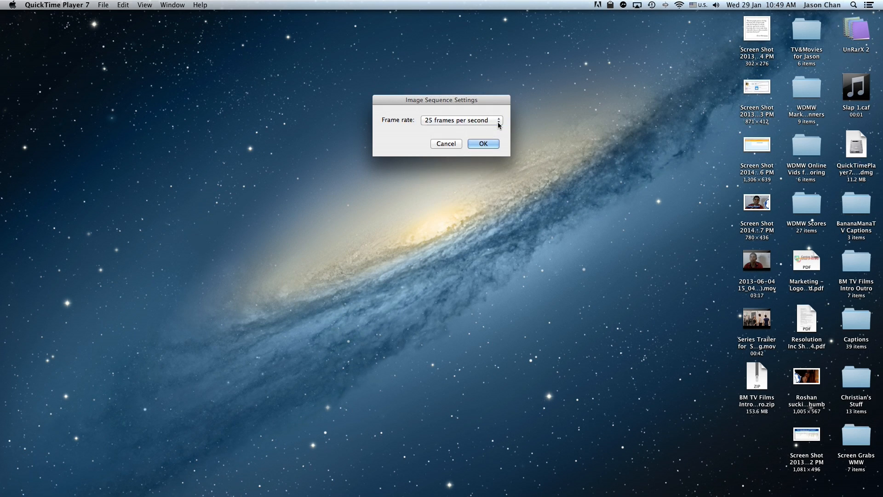
left_click(483, 143)
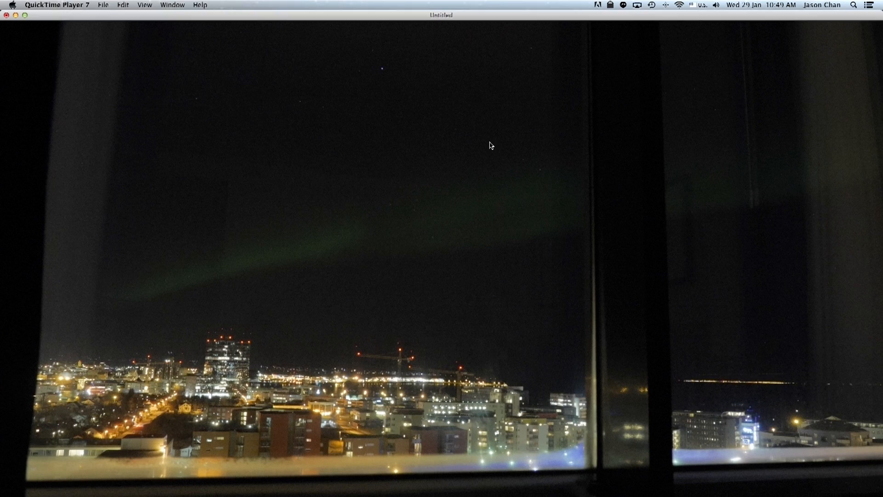